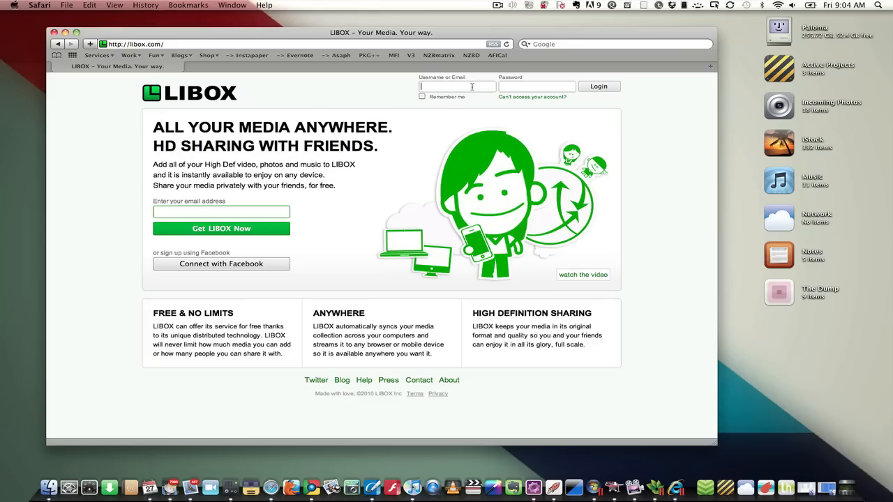
type("adachis")
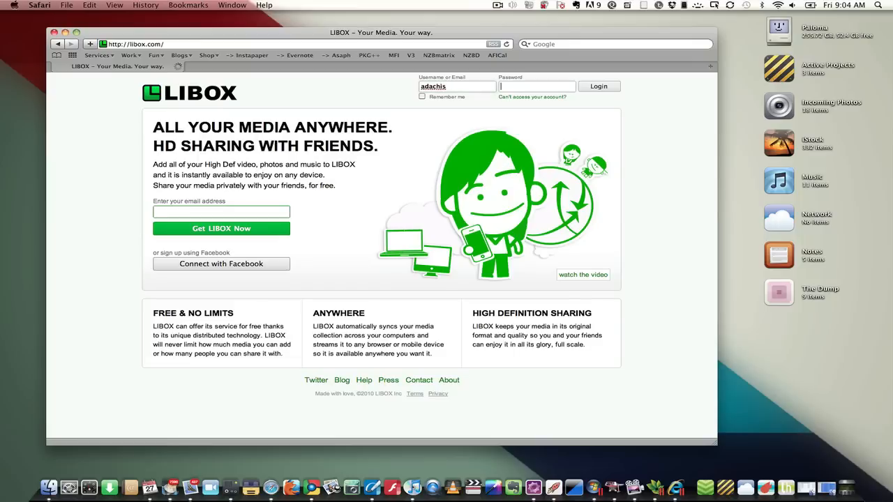
type("••••••")
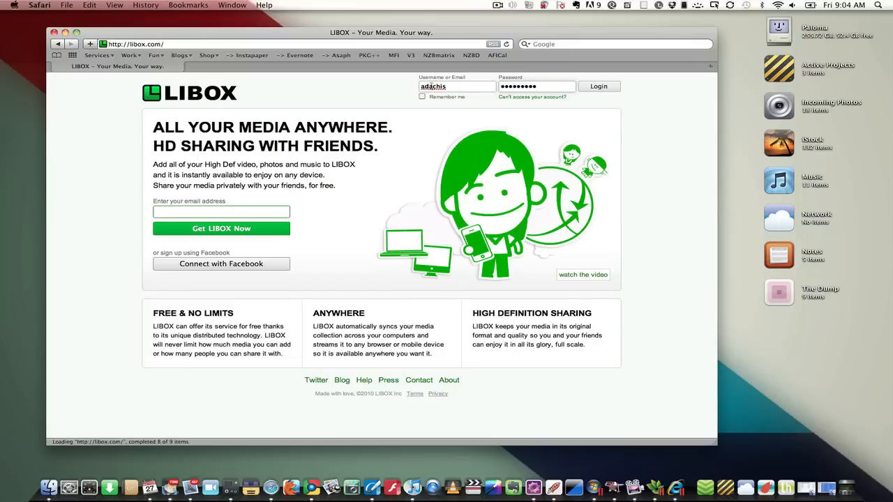
left_click(598, 86)
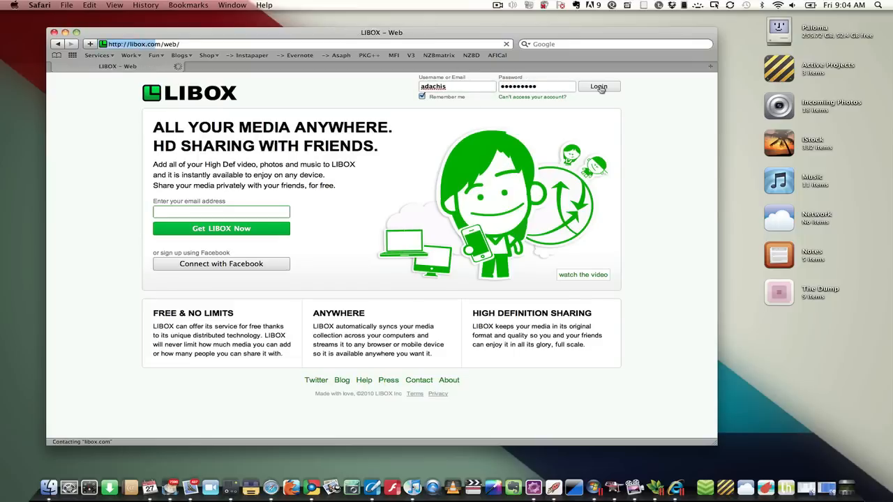
left_click(599, 86)
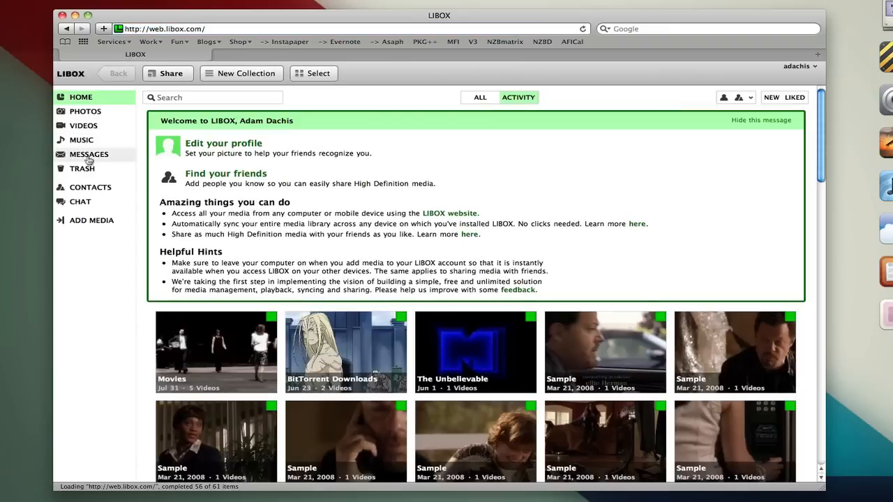
Open the Movies collection and play Howl's Moving Castle (Subbed).
left_click(83, 126)
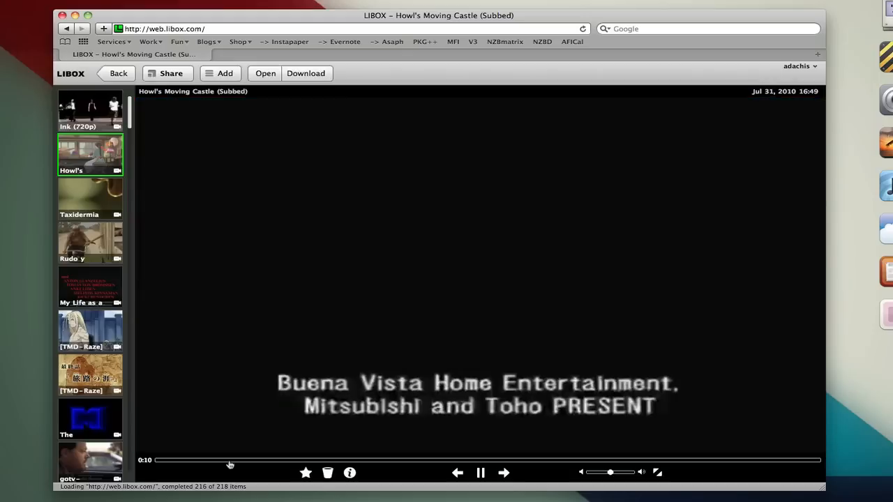
mouse_move(674, 476)
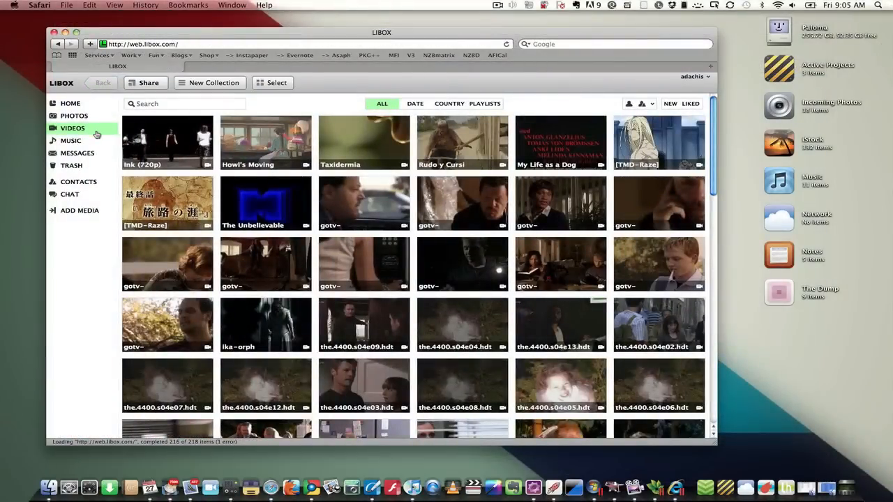
Select Howl's Moving Castle and Taxidermia in the full video library.
left_click(167, 143)
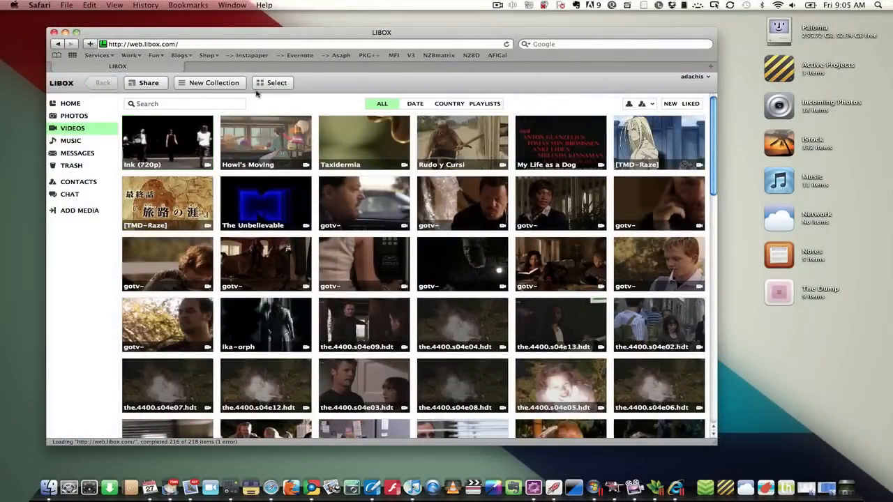
left_click(273, 82)
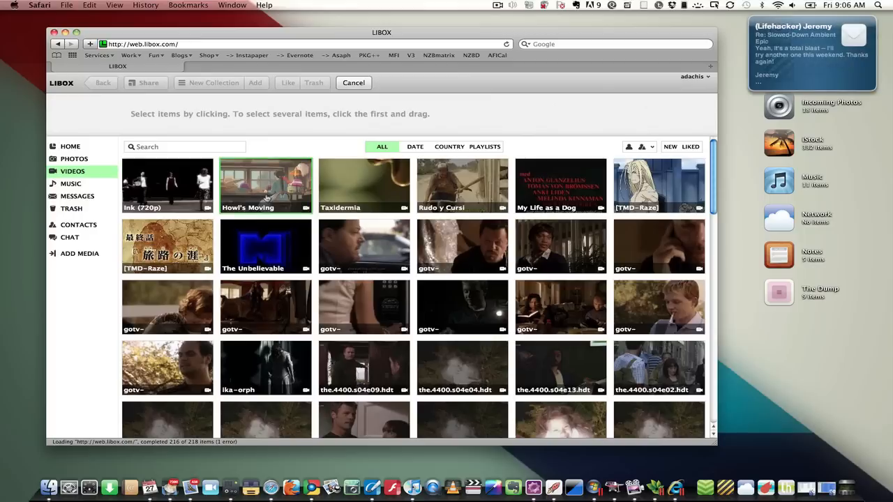
left_click(265, 185)
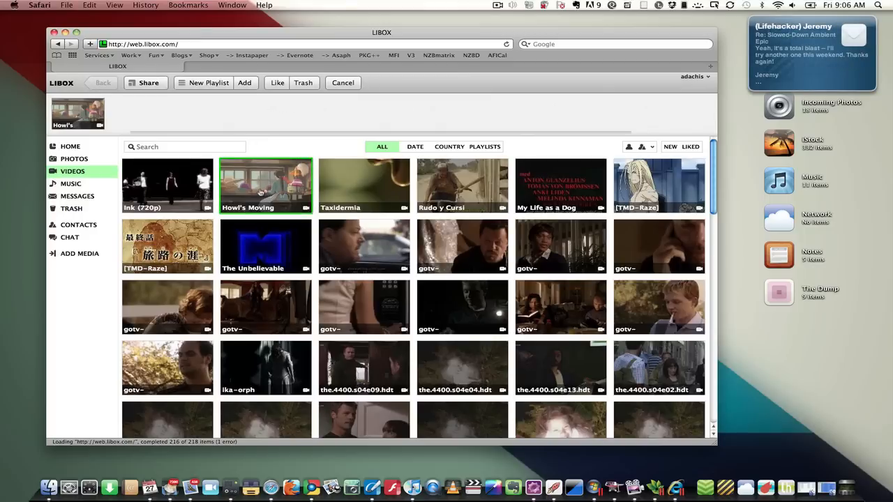
left_click(363, 185)
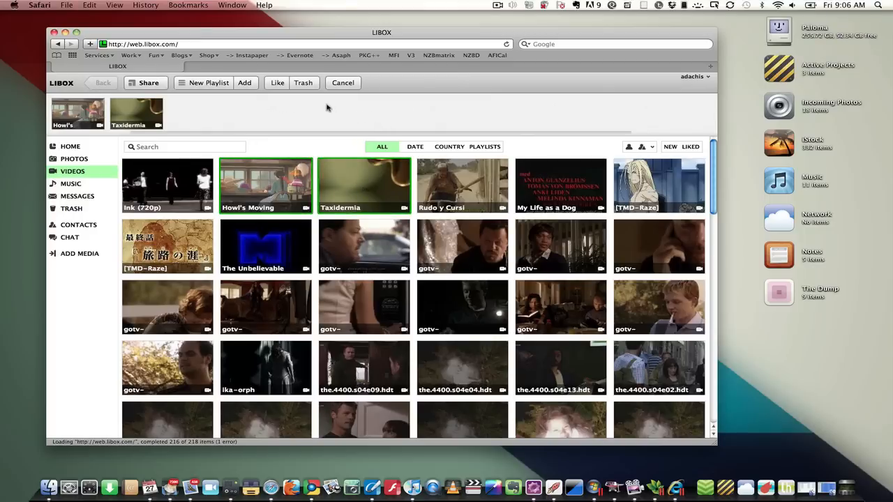
Share the two selected videos by email, adding the recipient as a contact.
left_click(145, 82)
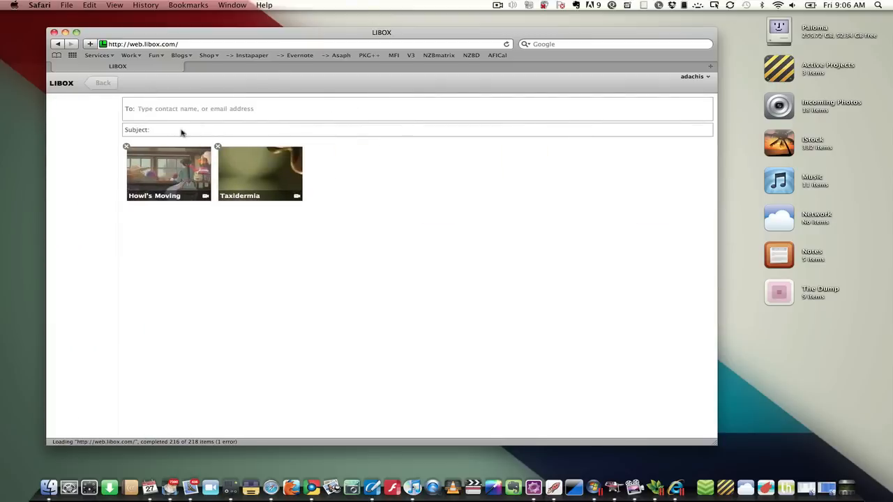
left_click(145, 83)
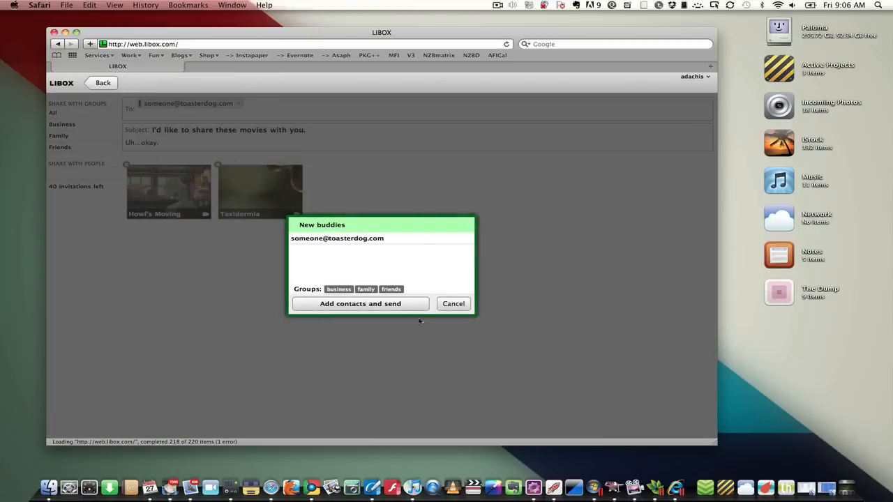
left_click(360, 303)
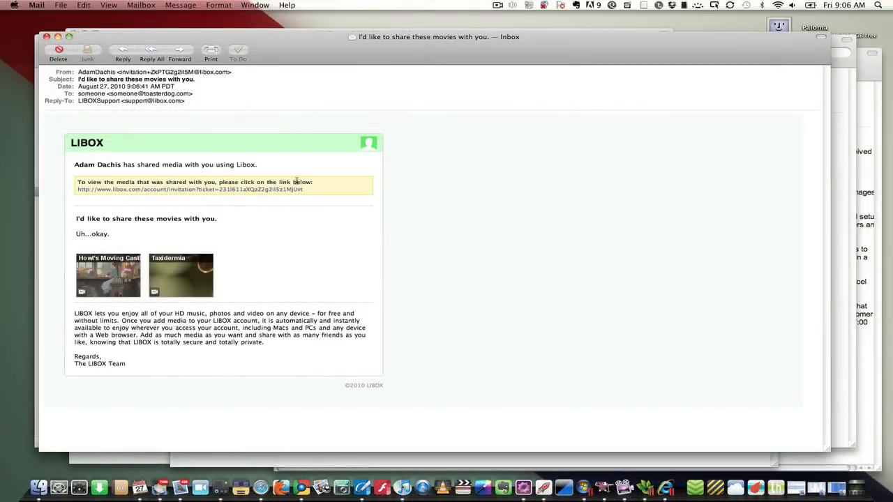
mouse_move(290, 189)
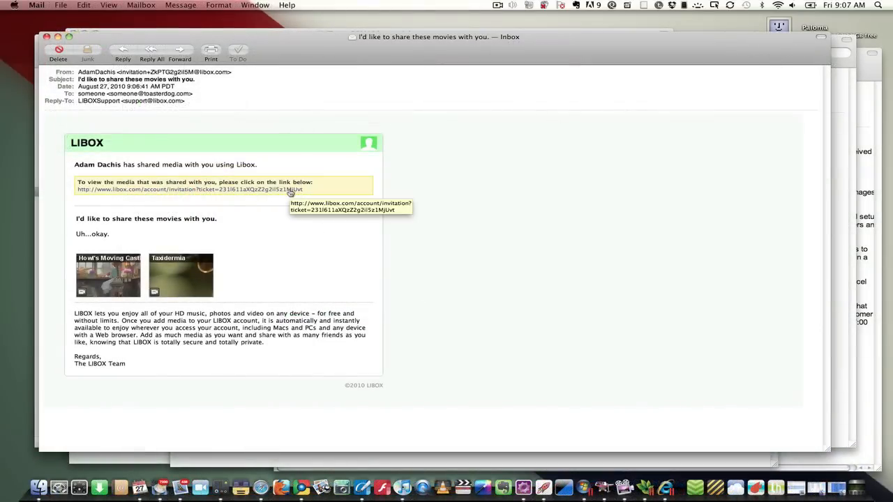